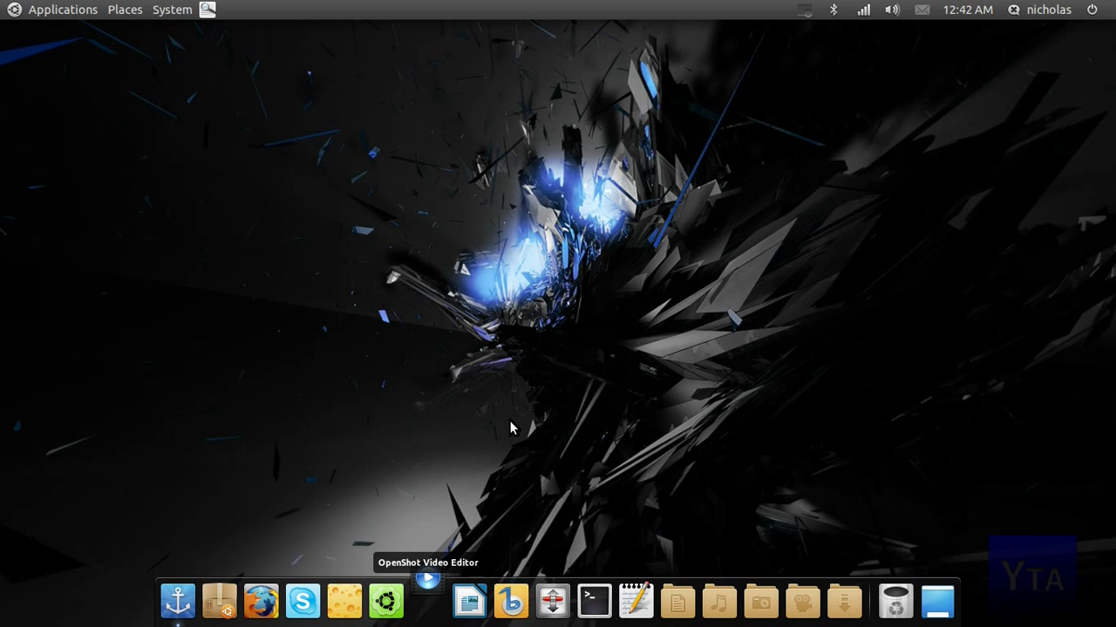
- Launch OpenShot from the dock so an empty default project is ready
click(420, 599)
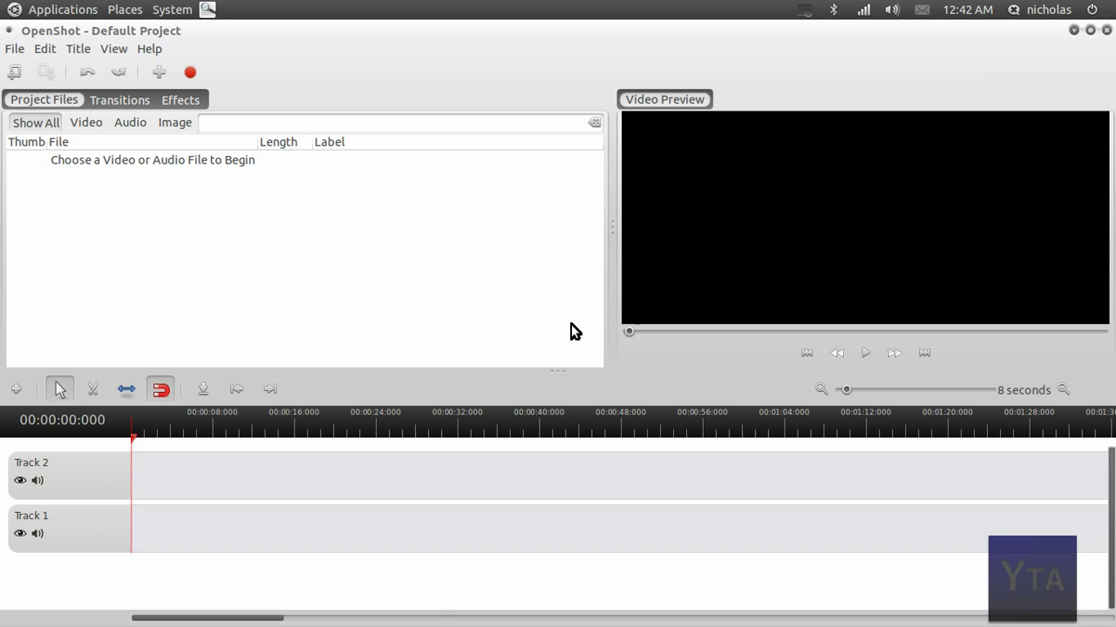
mouse_move(90, 54)
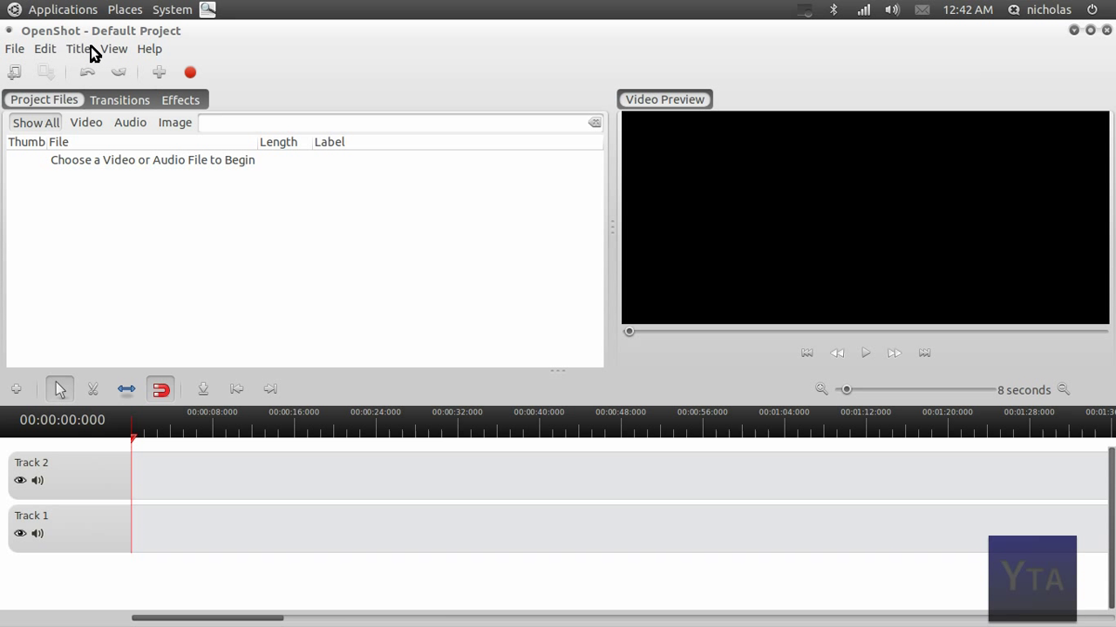
click(84, 45)
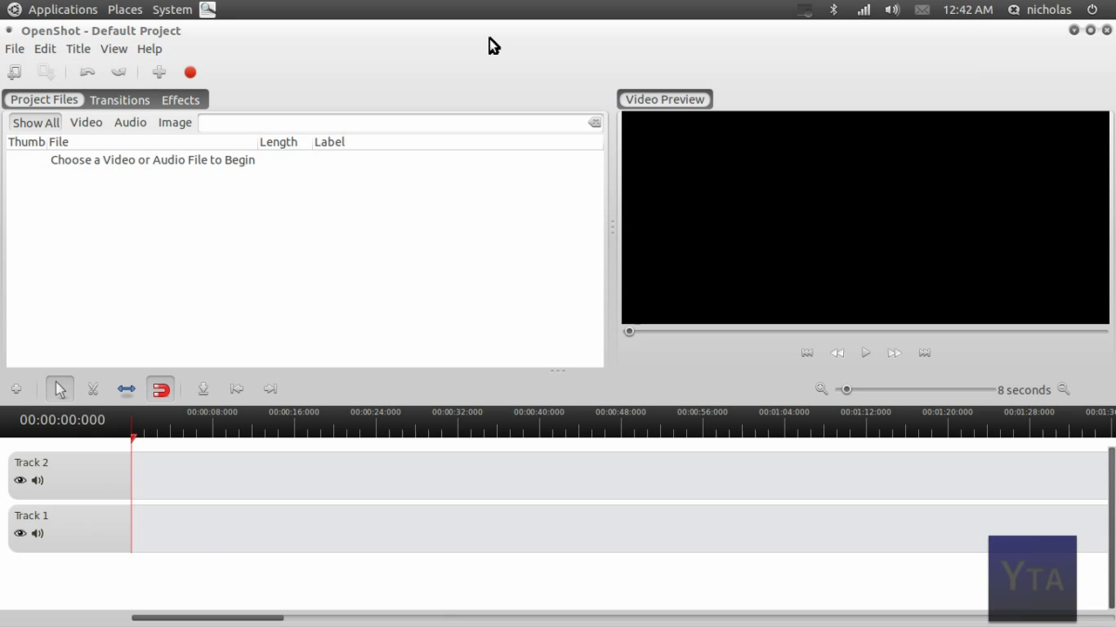
mouse_move(340, 610)
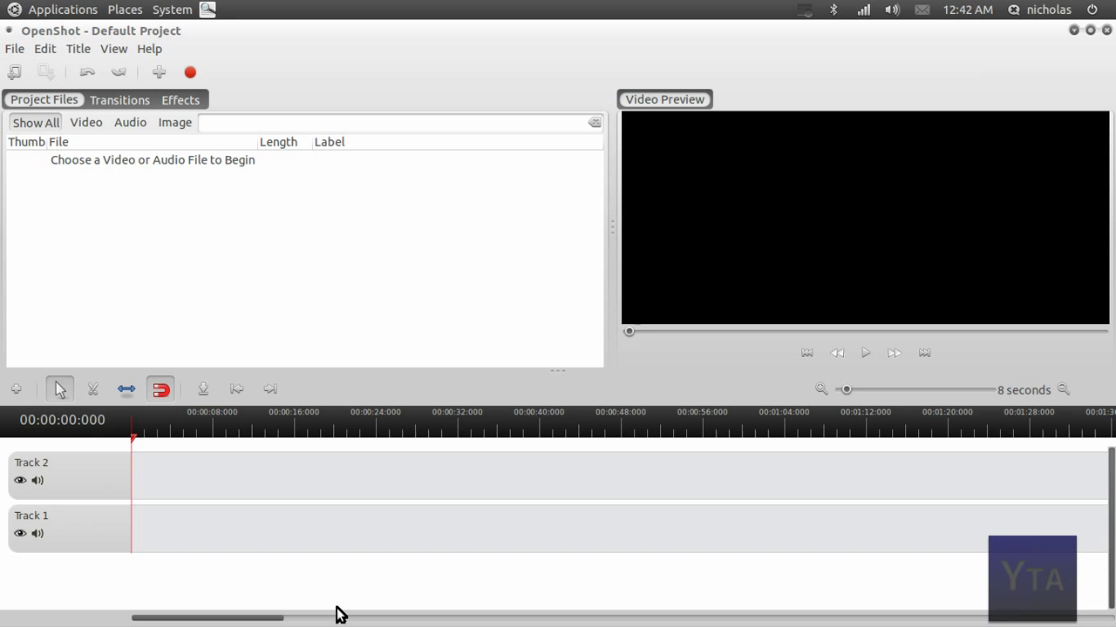
mouse_move(444, 398)
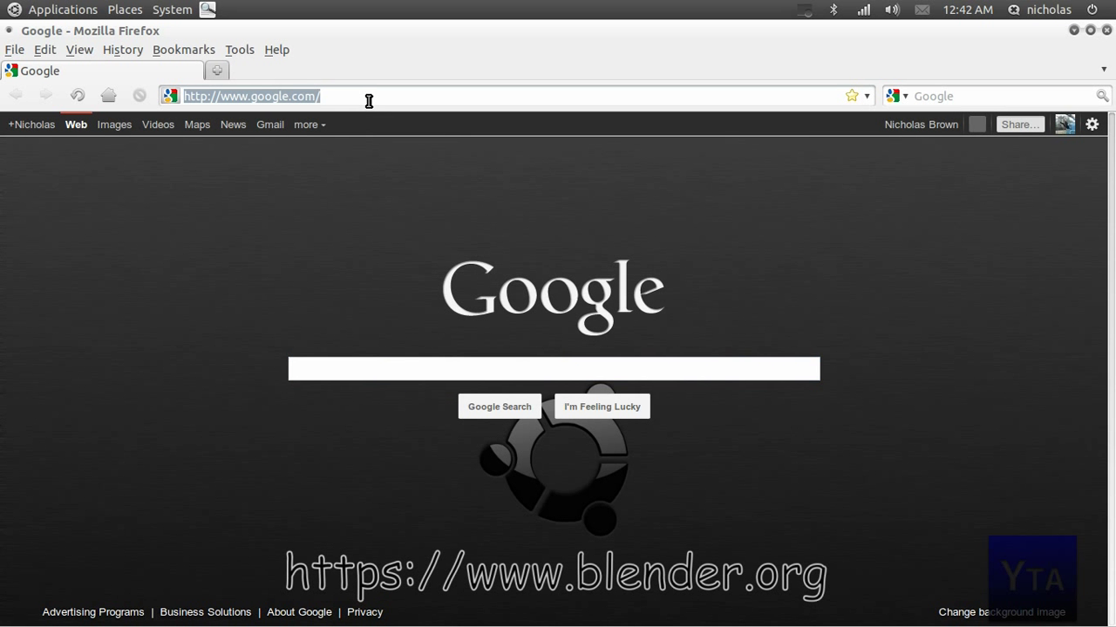
- Navigate to blender.org's Get Blender page and bring the Linux x86 builds into view
text(www.)
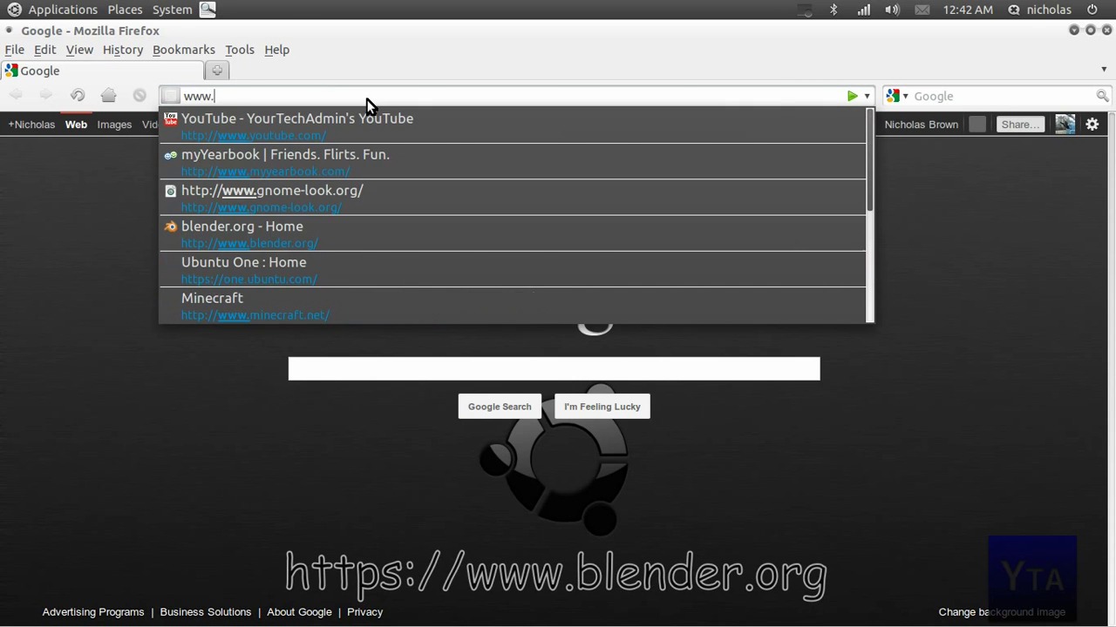
click(251, 244)
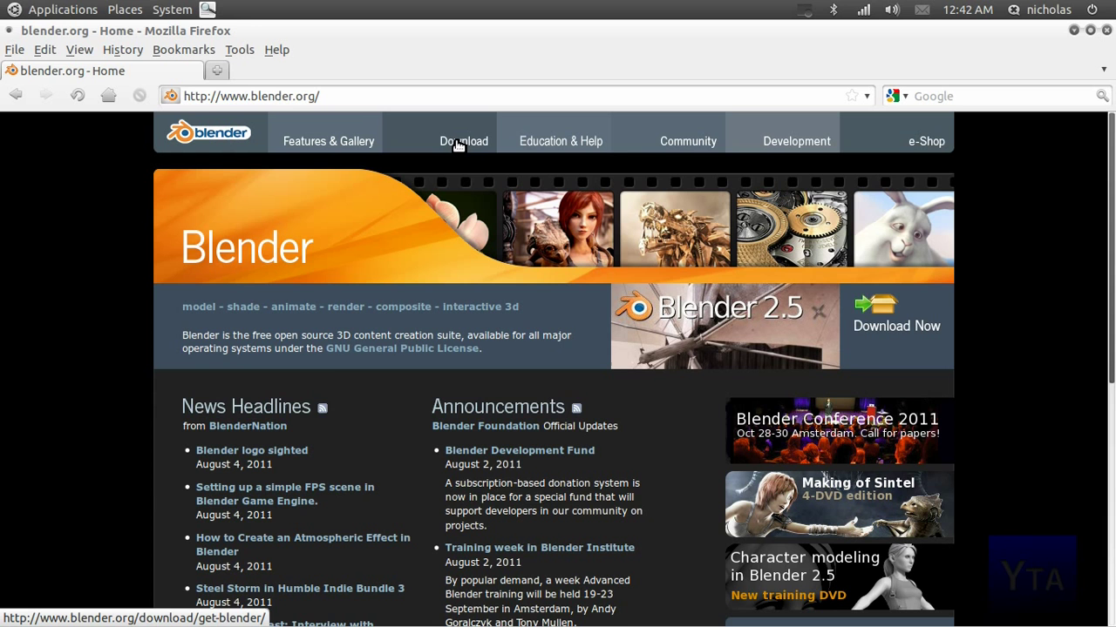
click(457, 139)
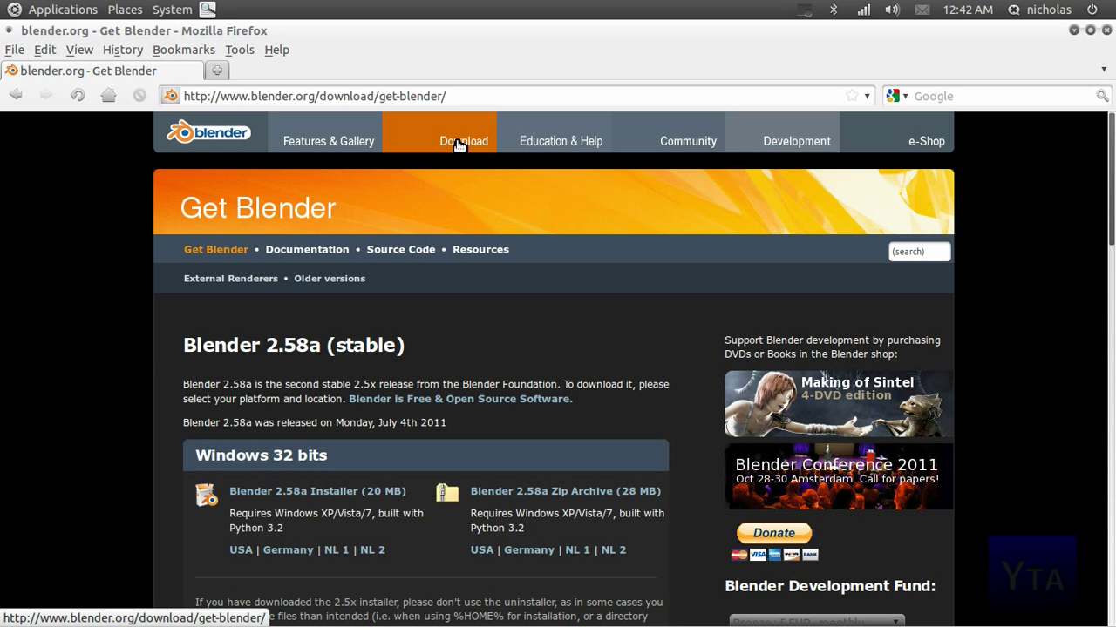
mouse_move(1109, 166)
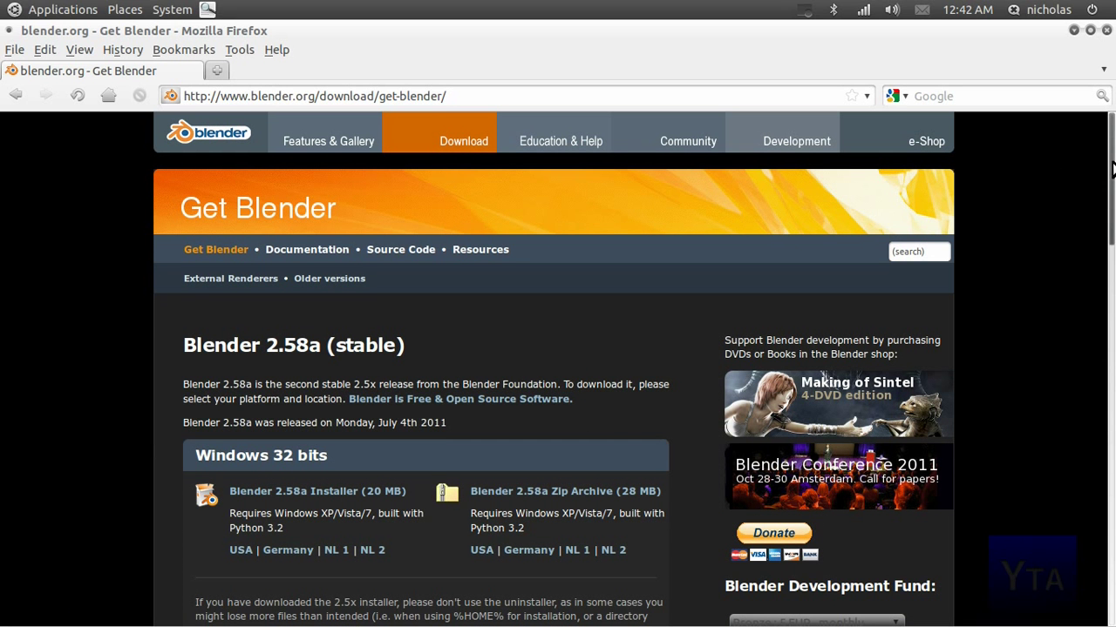
scroll(down, 3)
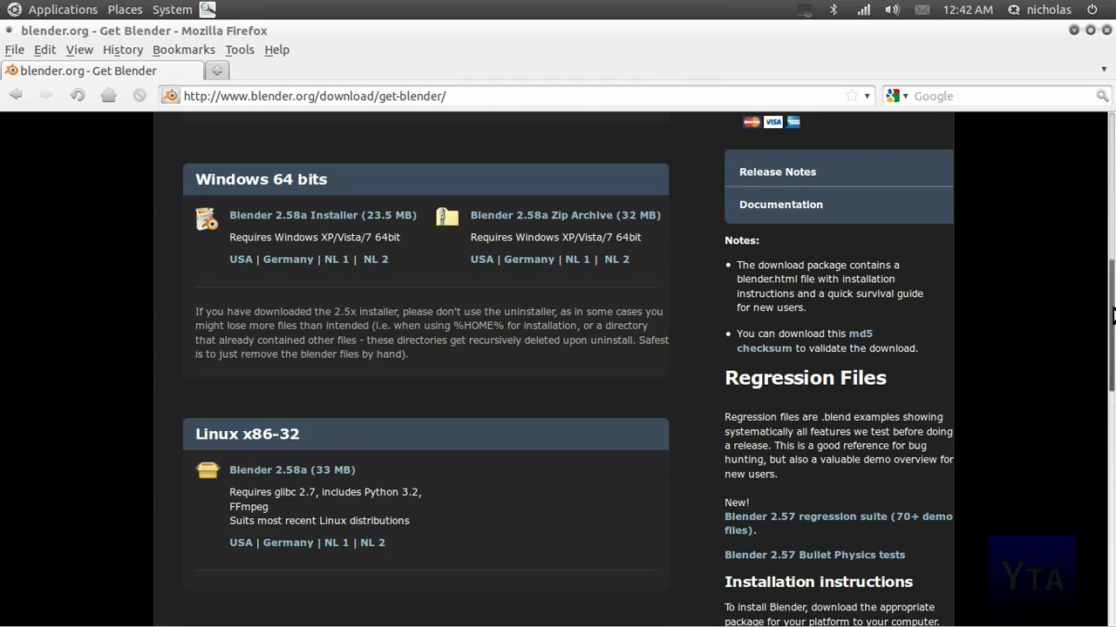
scroll(down, 3)
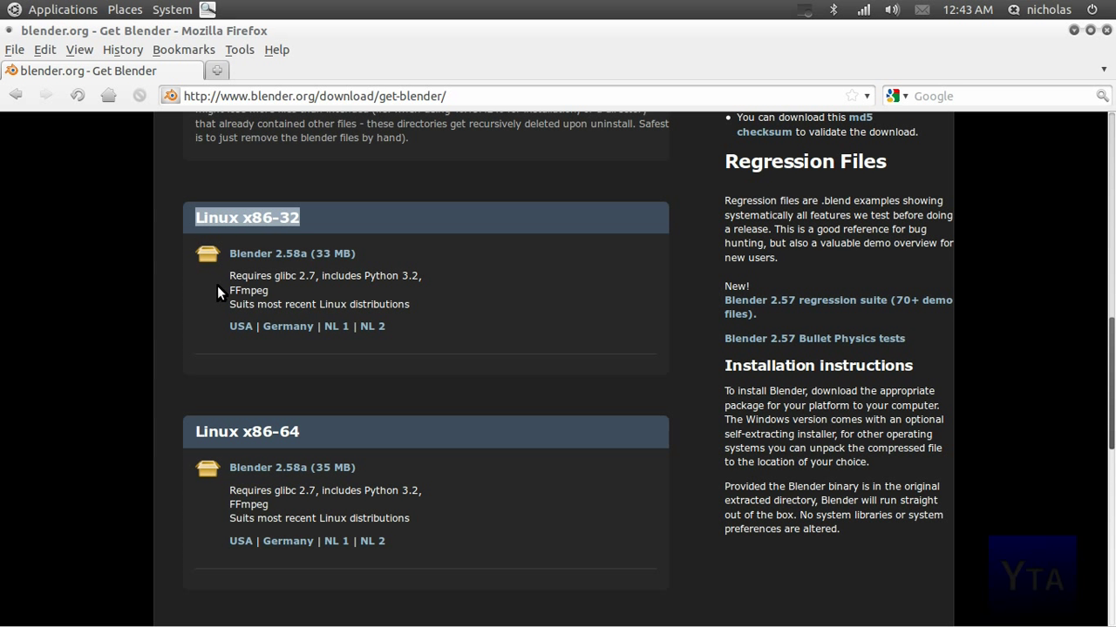
mouse_move(170, 446)
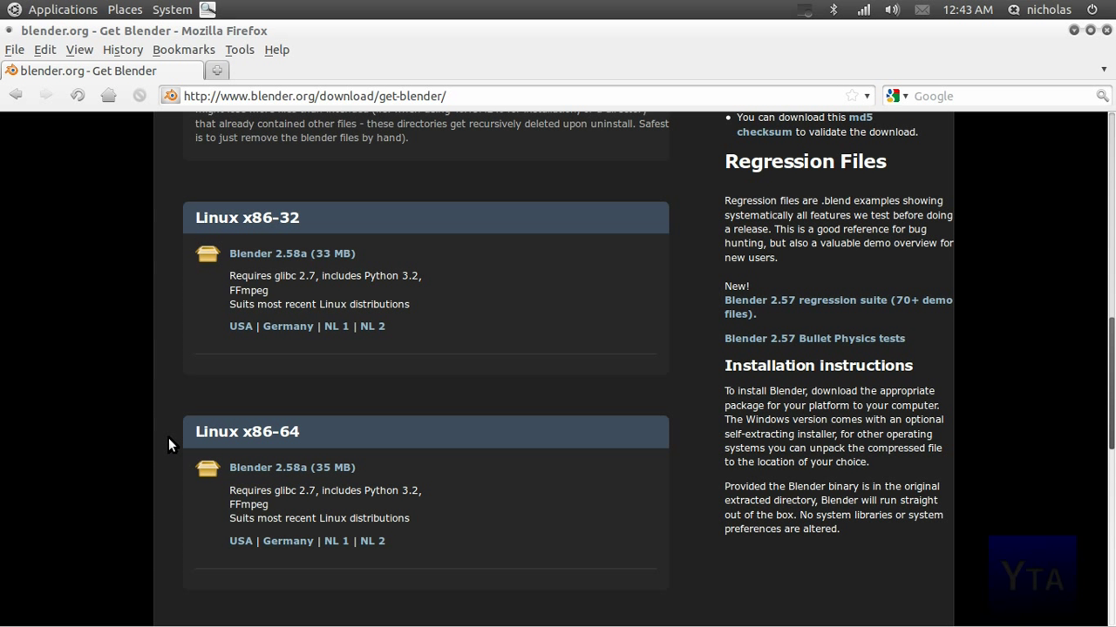
mouse_move(286, 474)
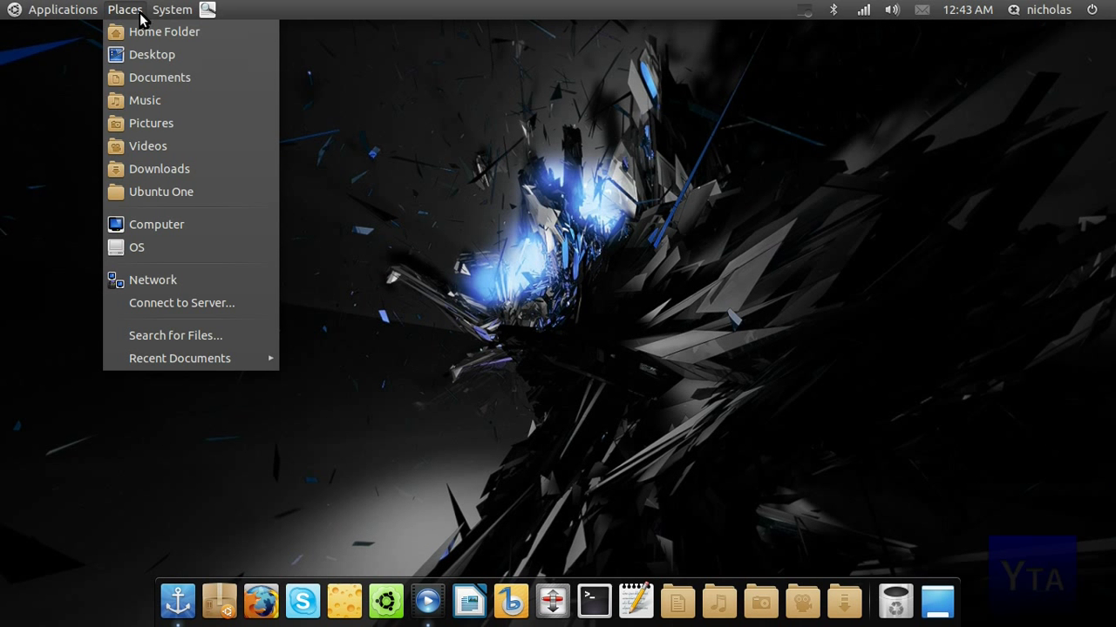
- Browse Downloads into the empty blender-2.58a-linux-glibc27-x86_64 folder
click(159, 167)
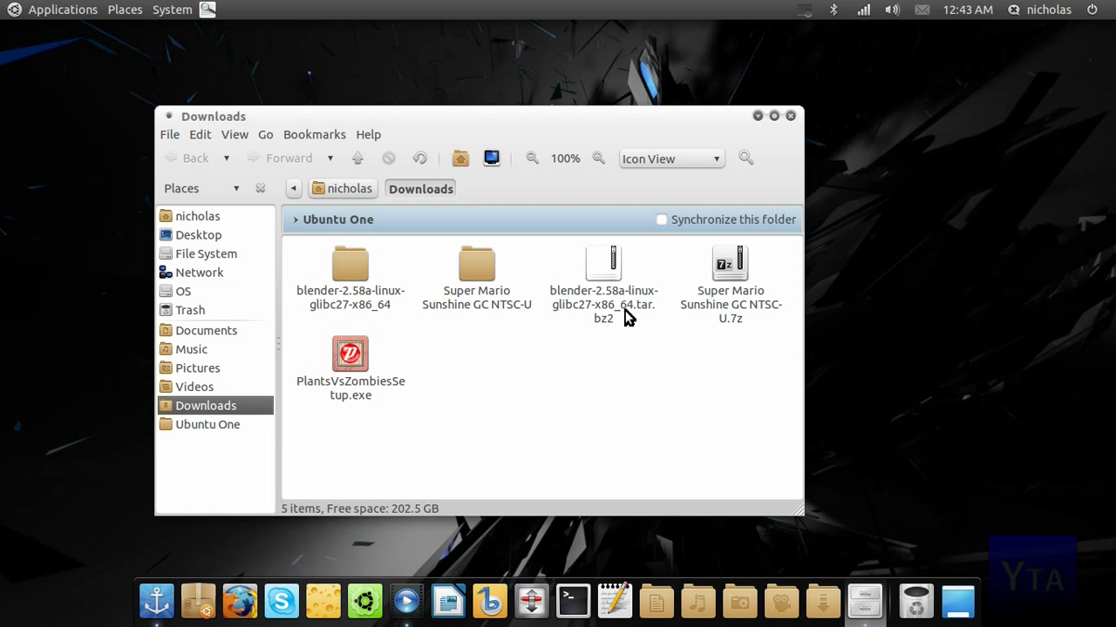
click(603, 261)
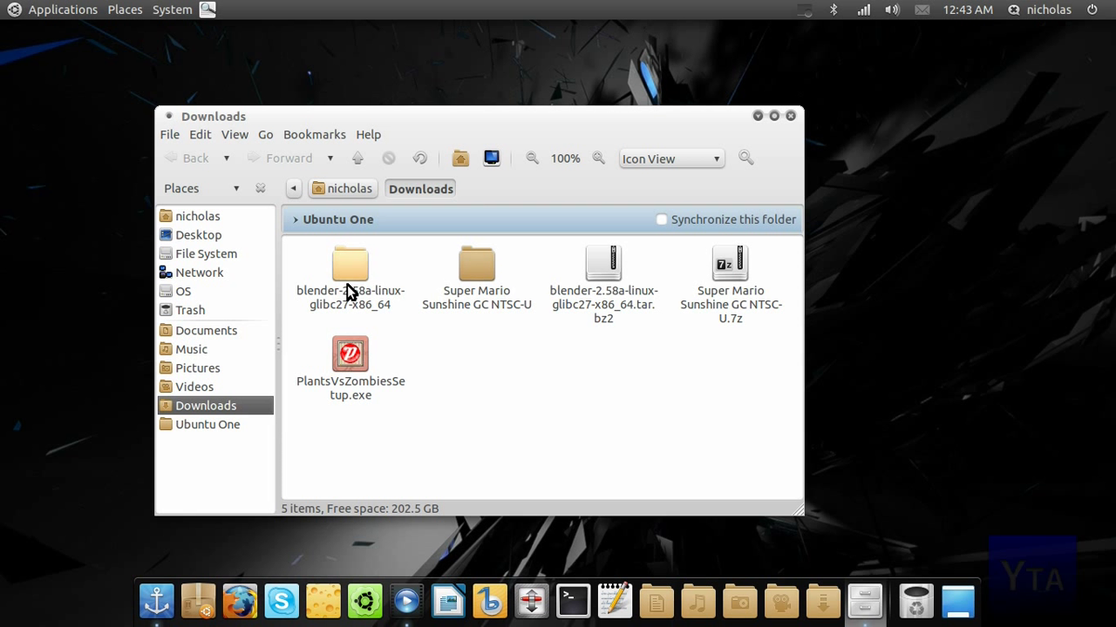
double_click(348, 264)
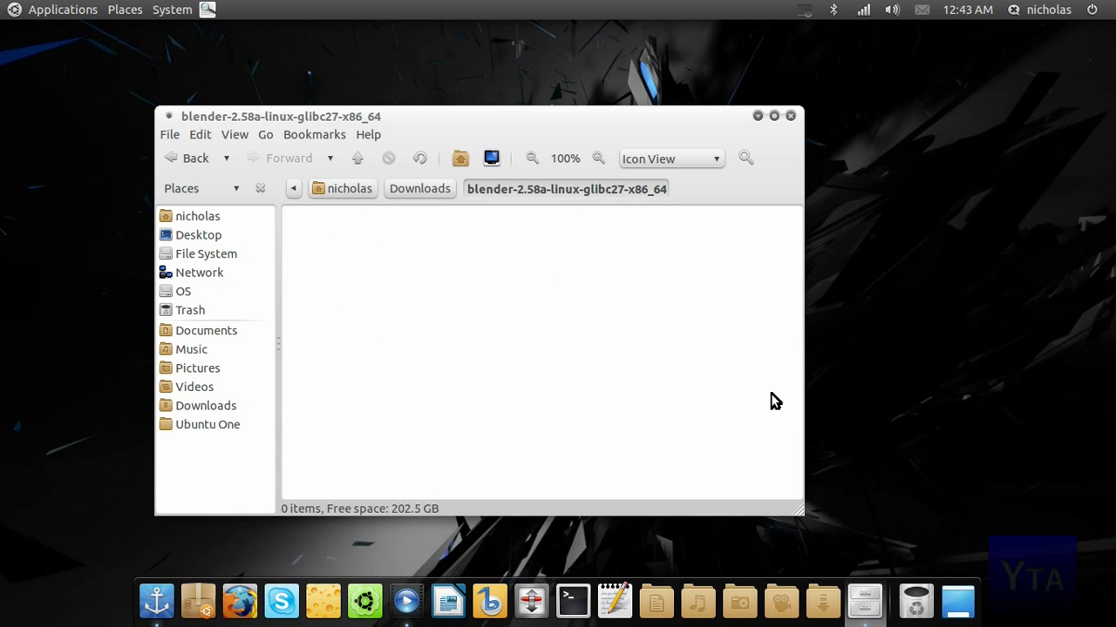
mouse_move(85, 33)
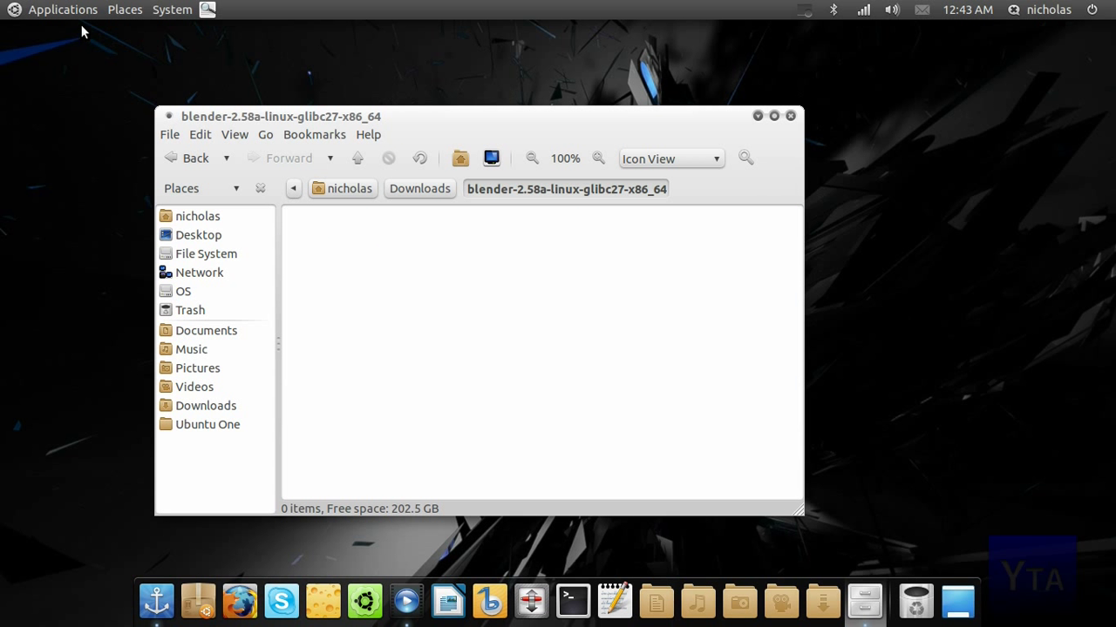
click(124, 9)
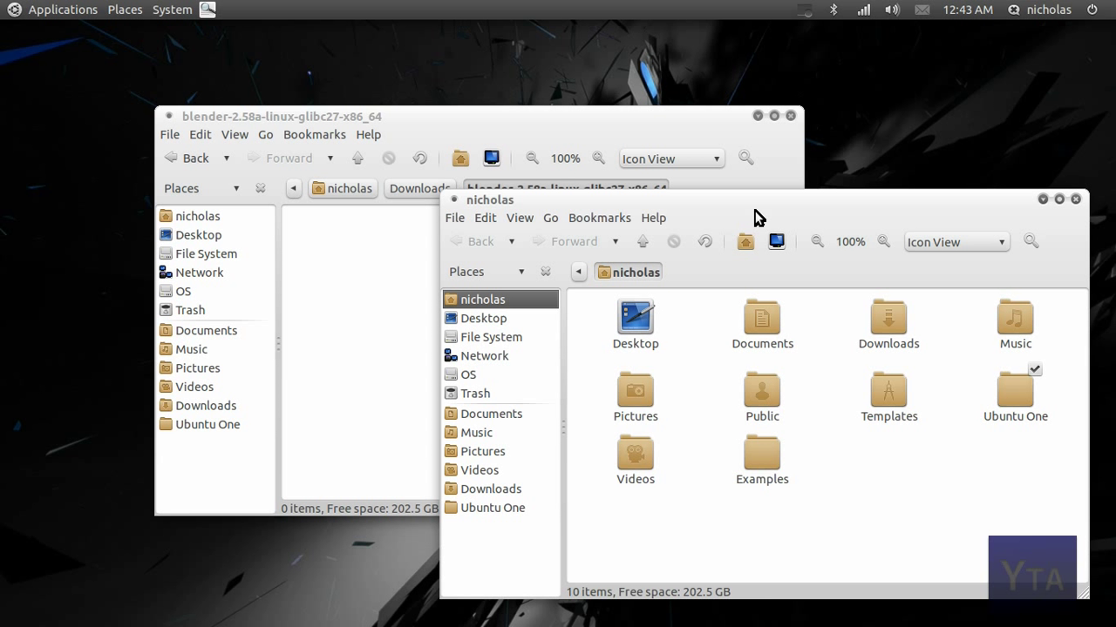
- Reveal hidden files, enter the .Blender folder and copy the blender executable
key(ctrl+h)
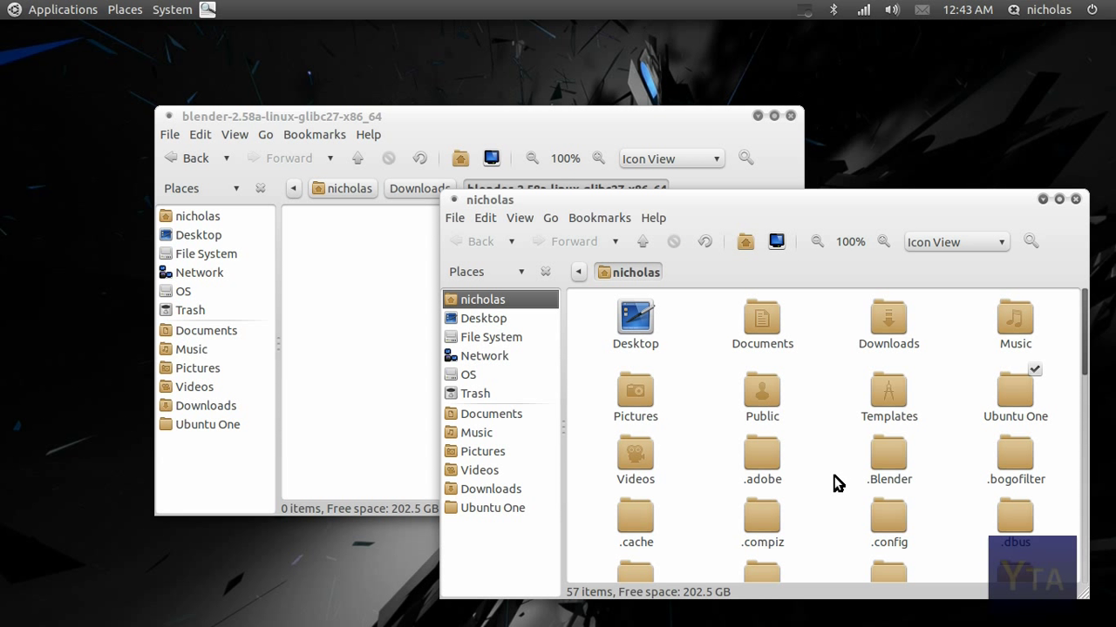
click(889, 453)
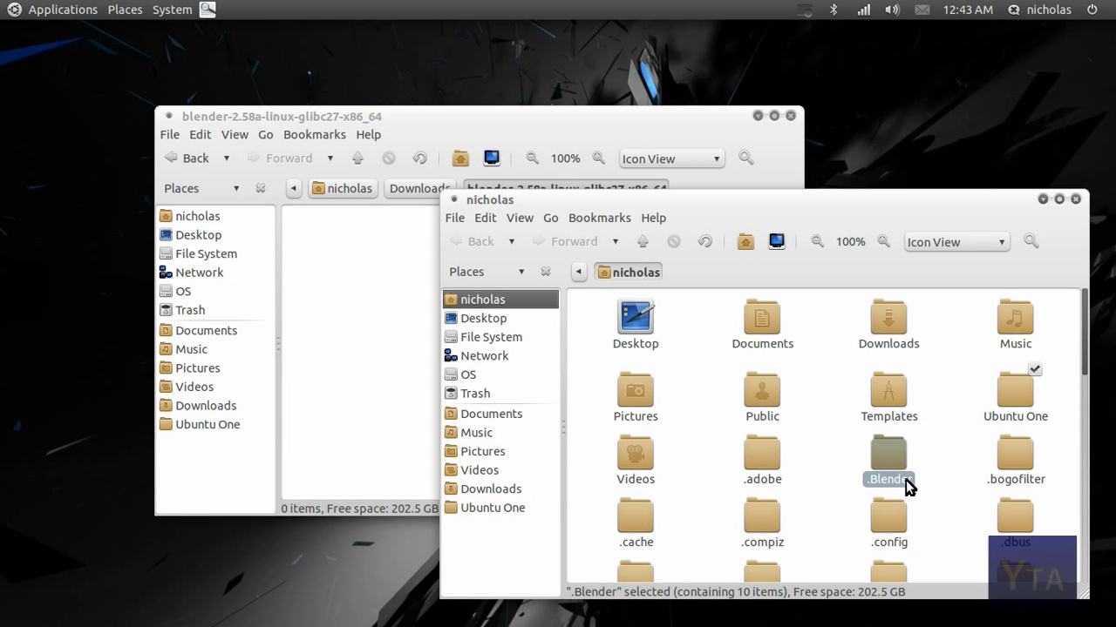
double_click(889, 450)
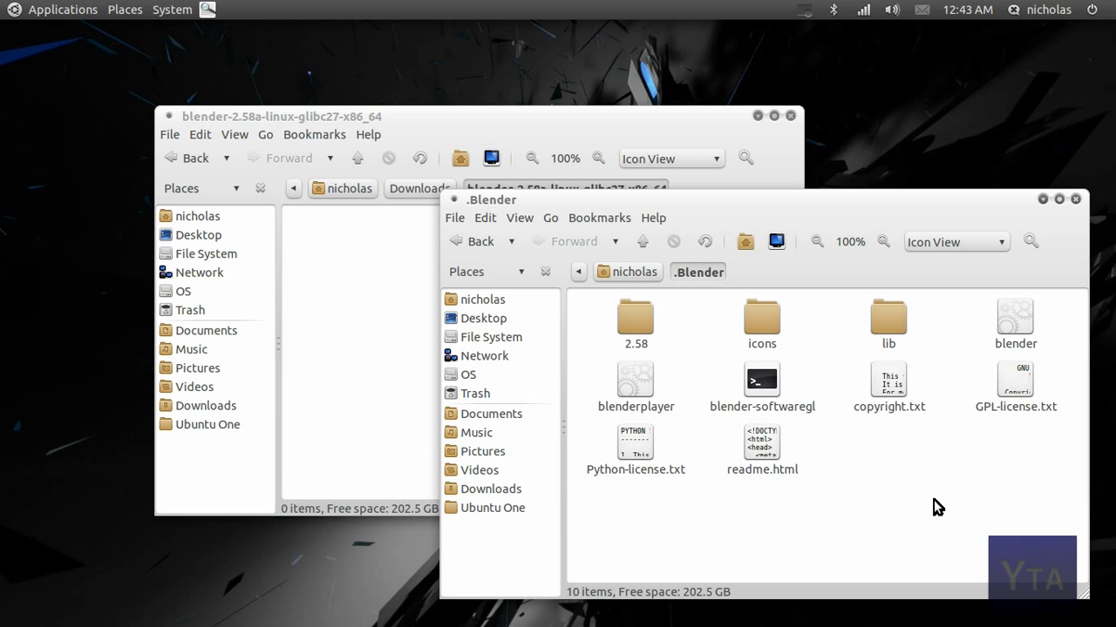
mouse_move(1018, 315)
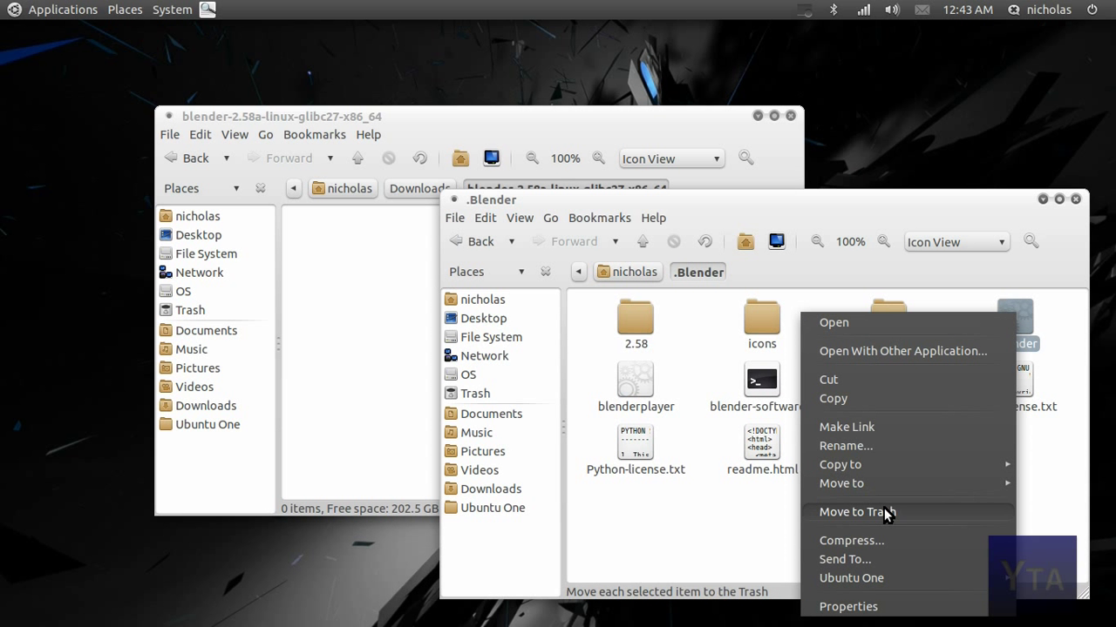
click(833, 400)
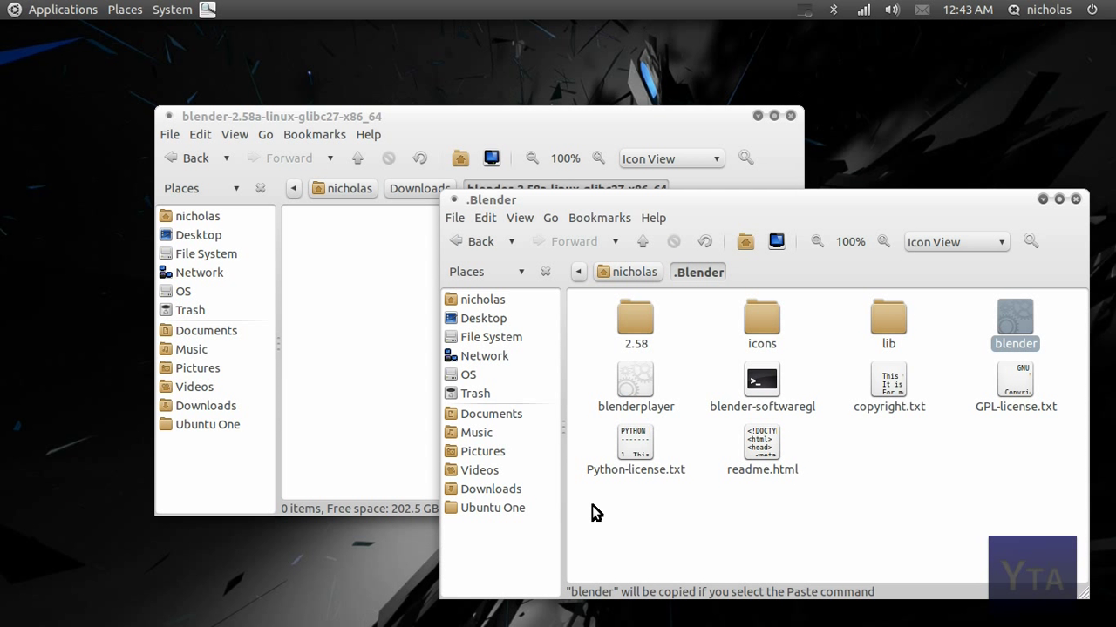
mouse_move(402, 596)
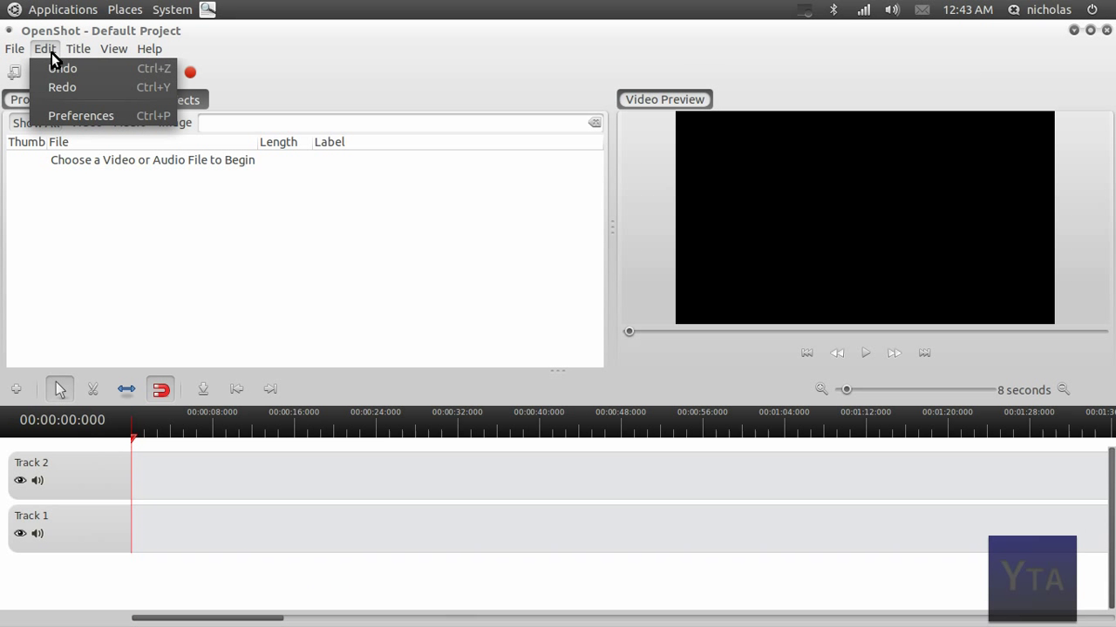
- Paste ~/.Blender/blender as the Blender Executable in Preferences and close them
click(80, 115)
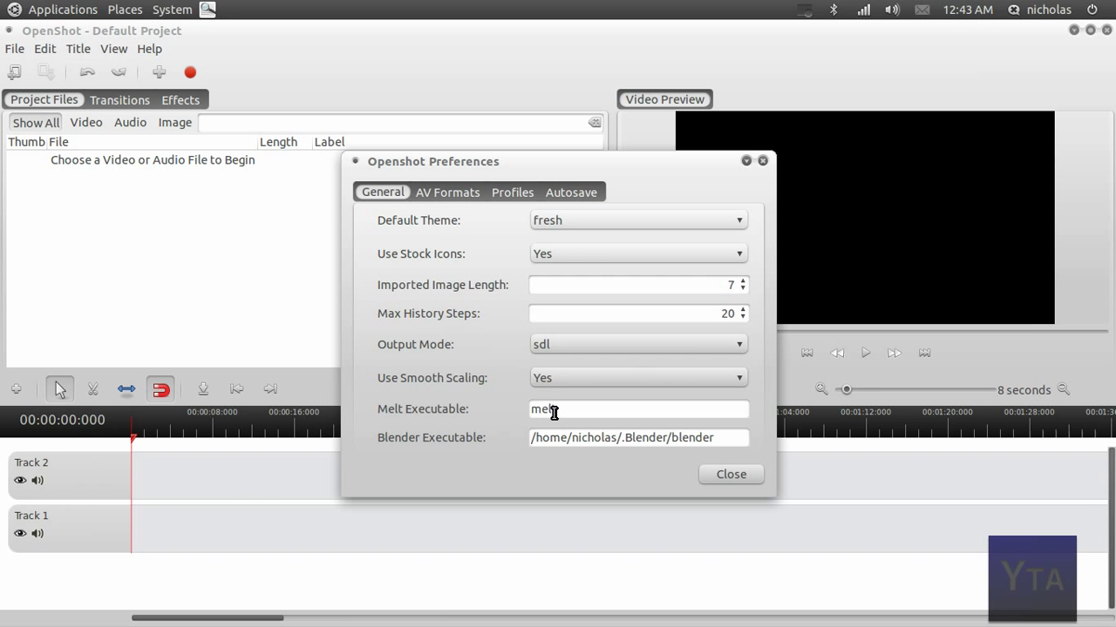
right_click(723, 439)
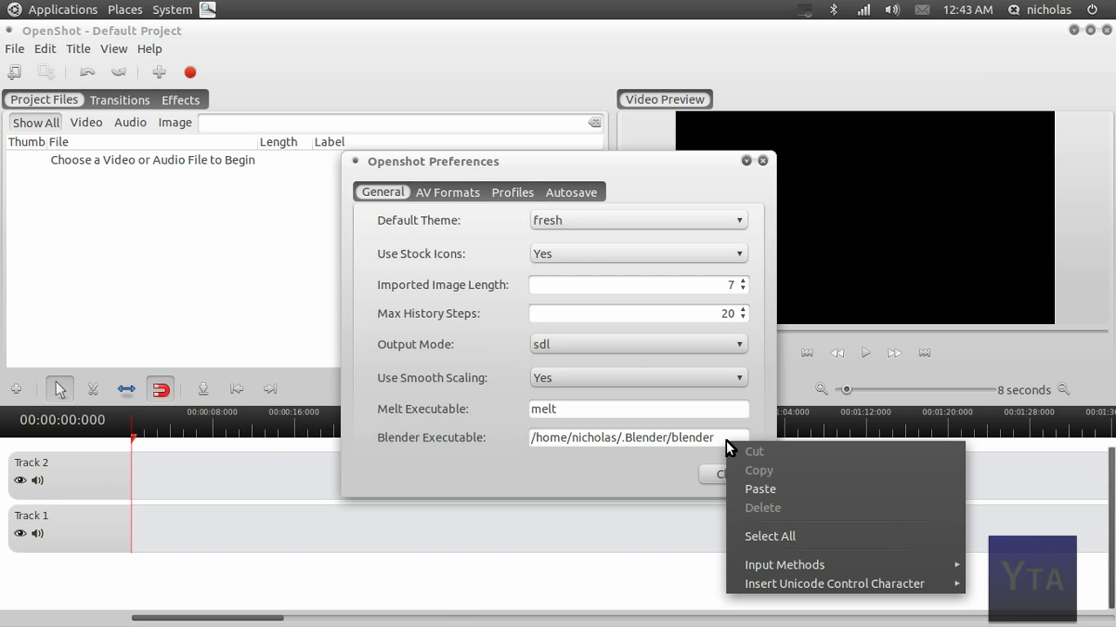
mouse_move(781, 488)
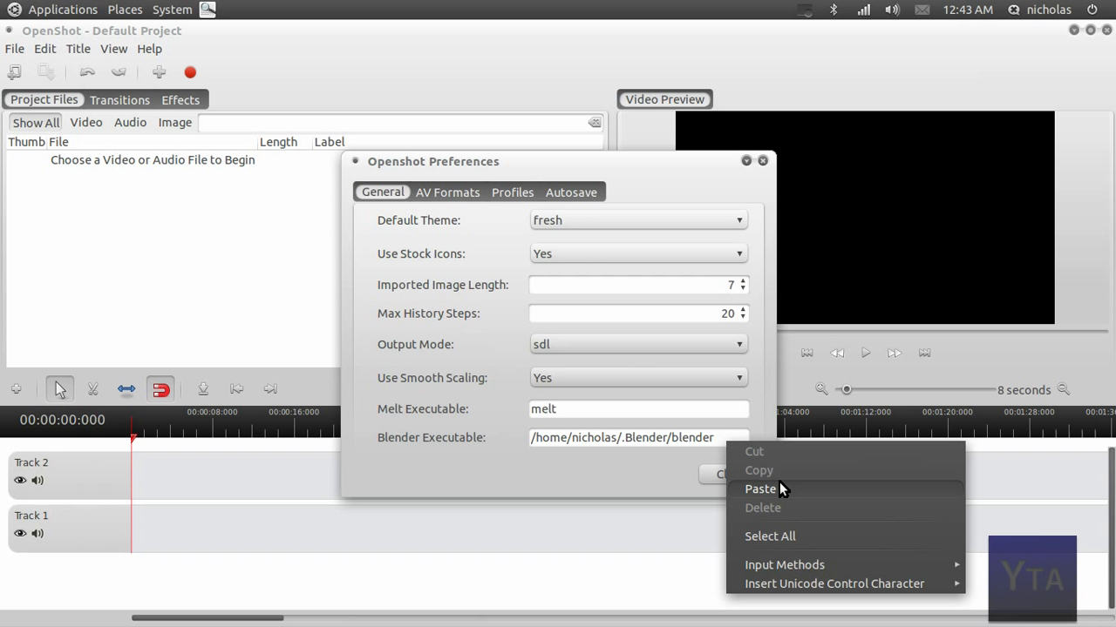
mouse_move(690, 484)
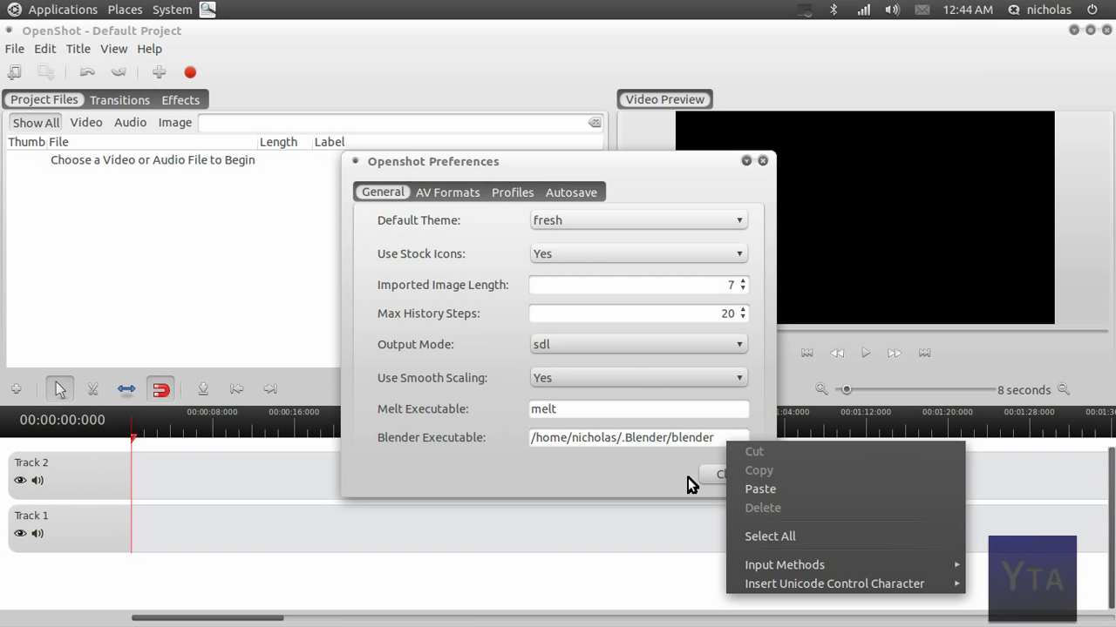
click(701, 437)
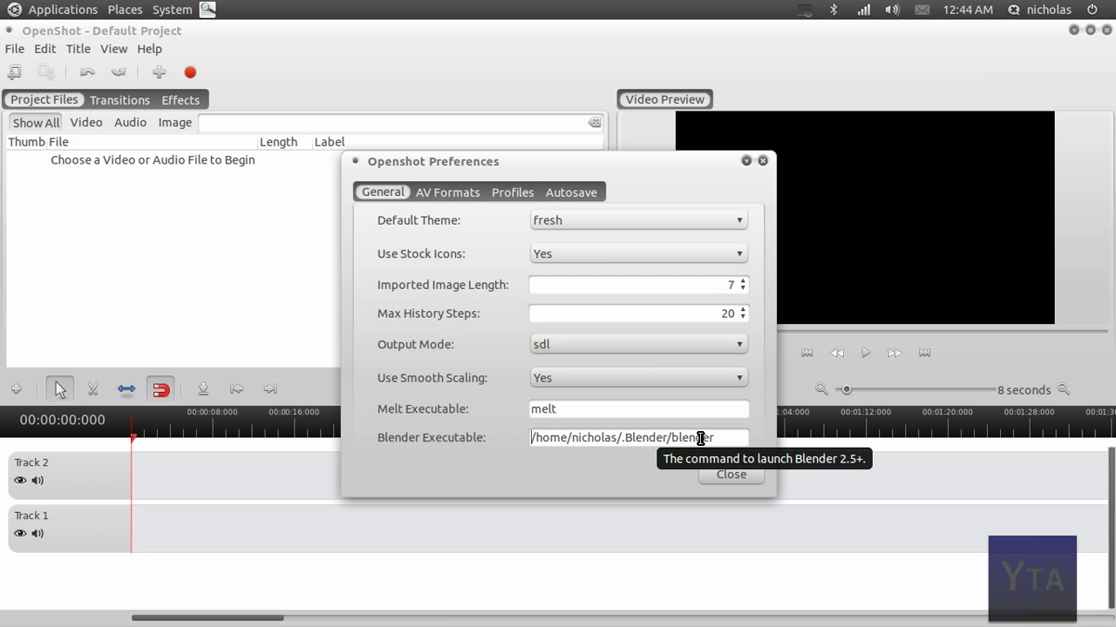
click(730, 474)
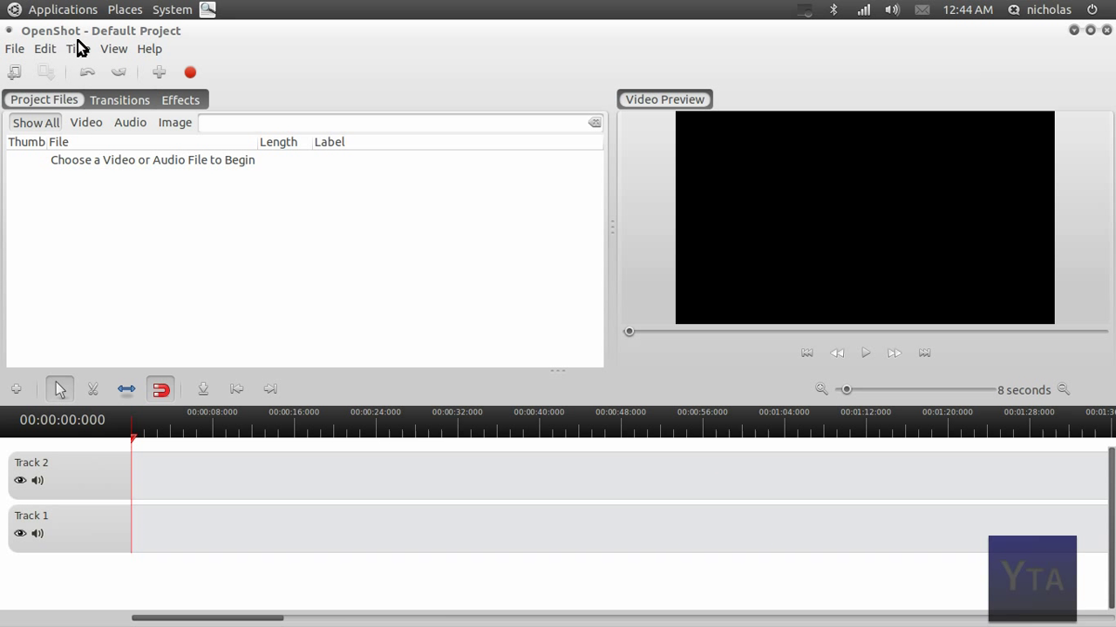
- Start a new animated title, preview Blur, then choose Fly Towards Camera and review its 3D settings
click(77, 48)
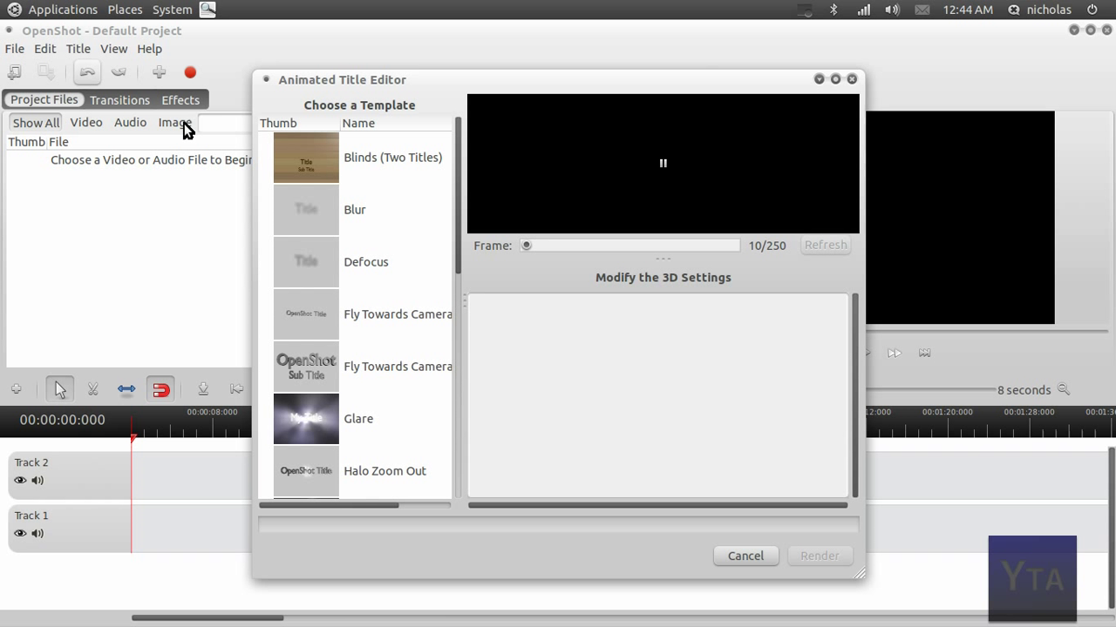
mouse_move(615, 91)
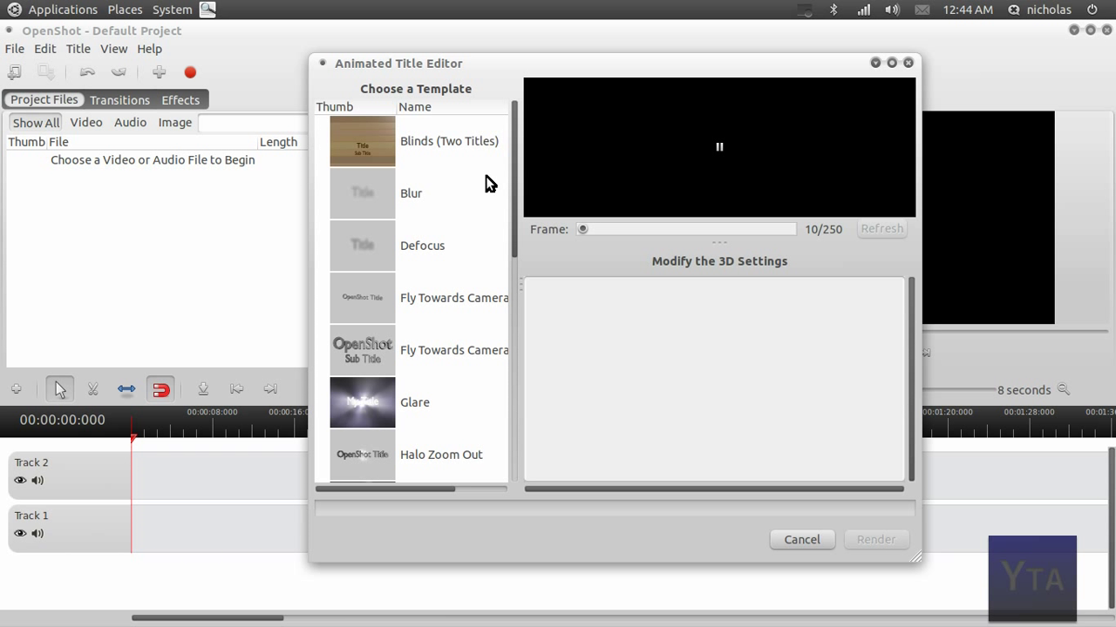
click(411, 192)
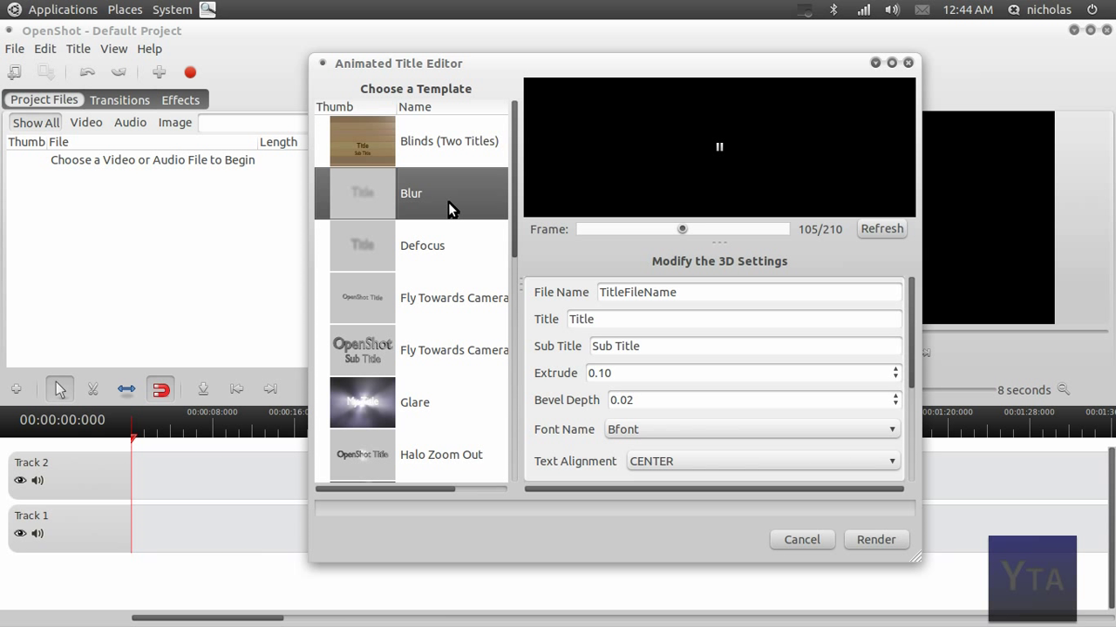
click(453, 296)
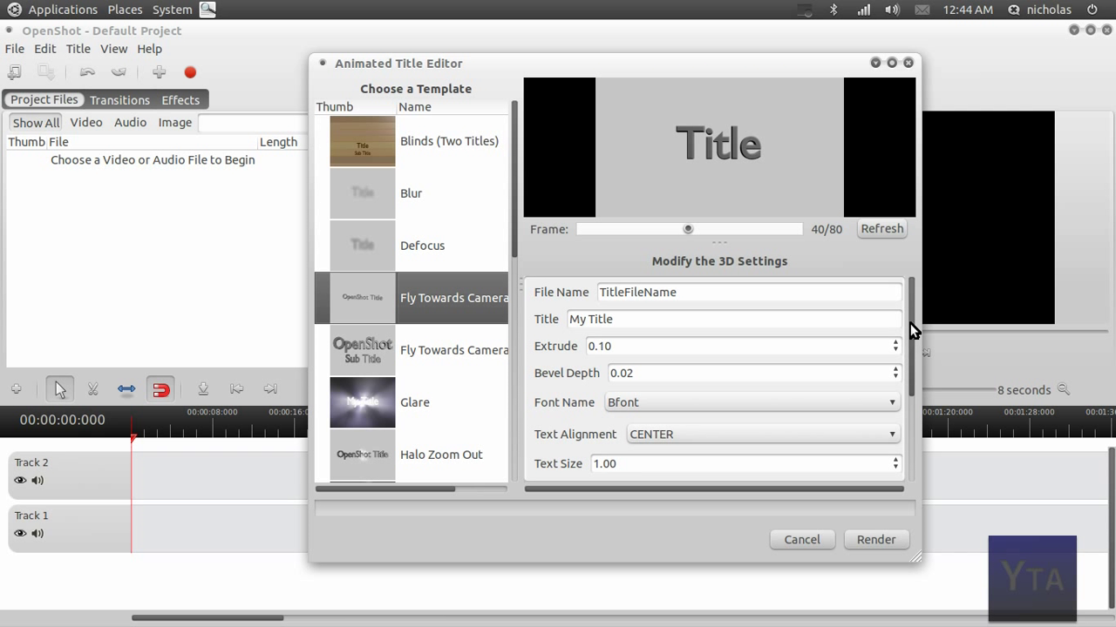
scroll(down, 3)
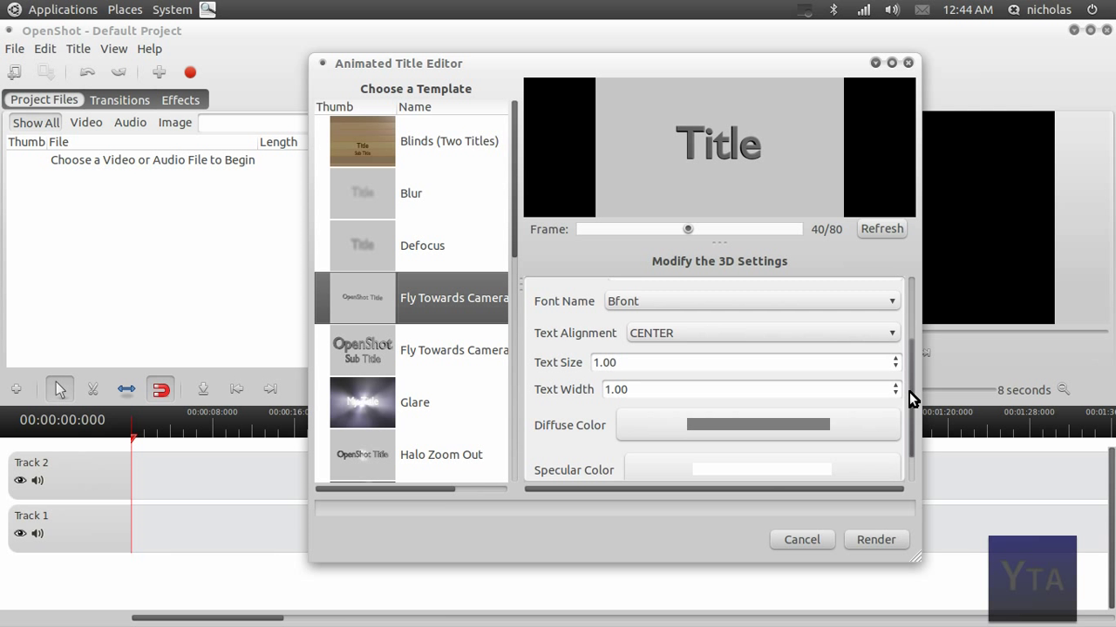
scroll(down, 3)
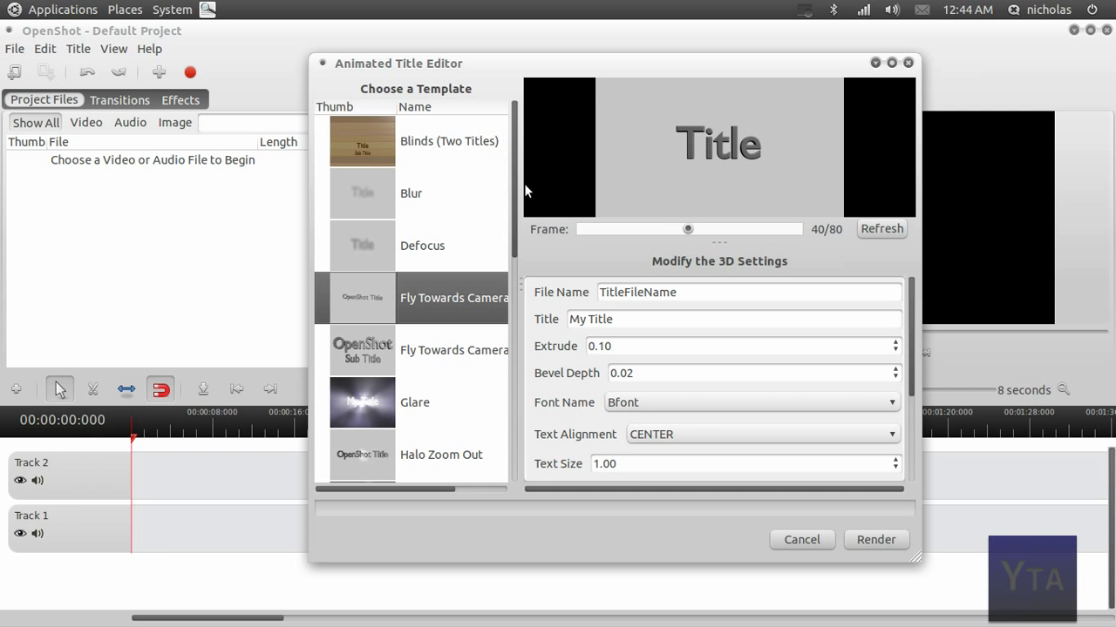
scroll(down, 3)
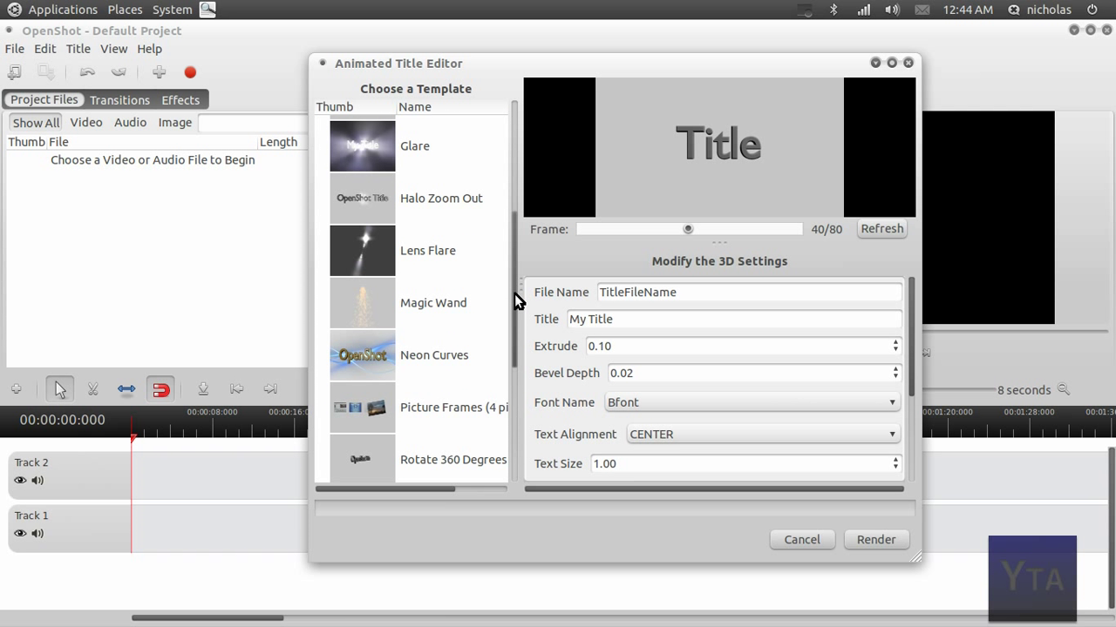
scroll(down, 3)
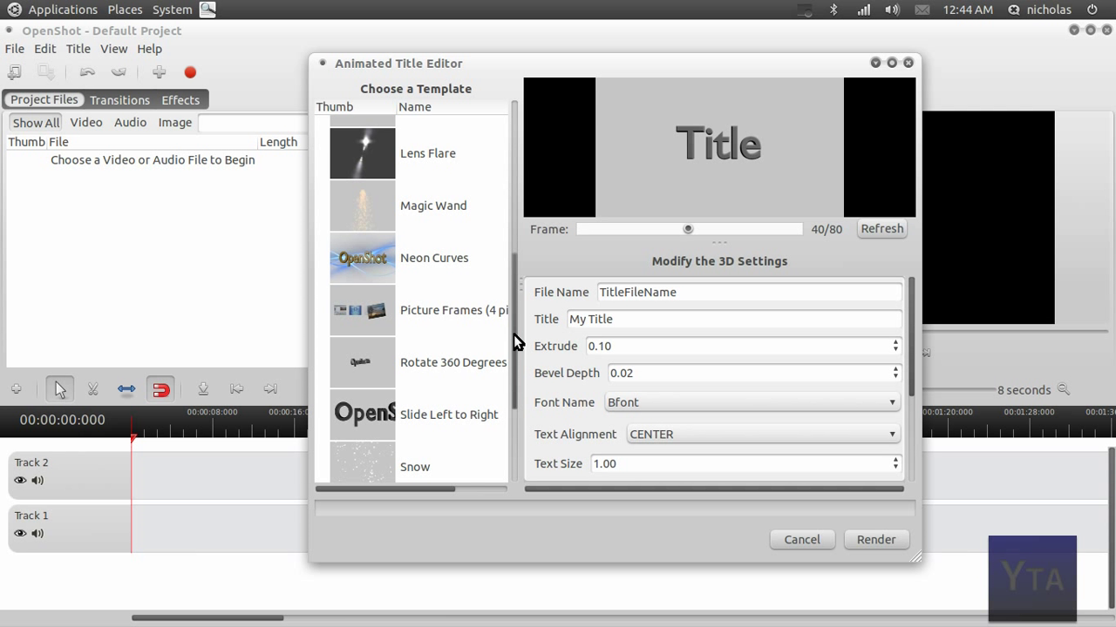
scroll(down, 3)
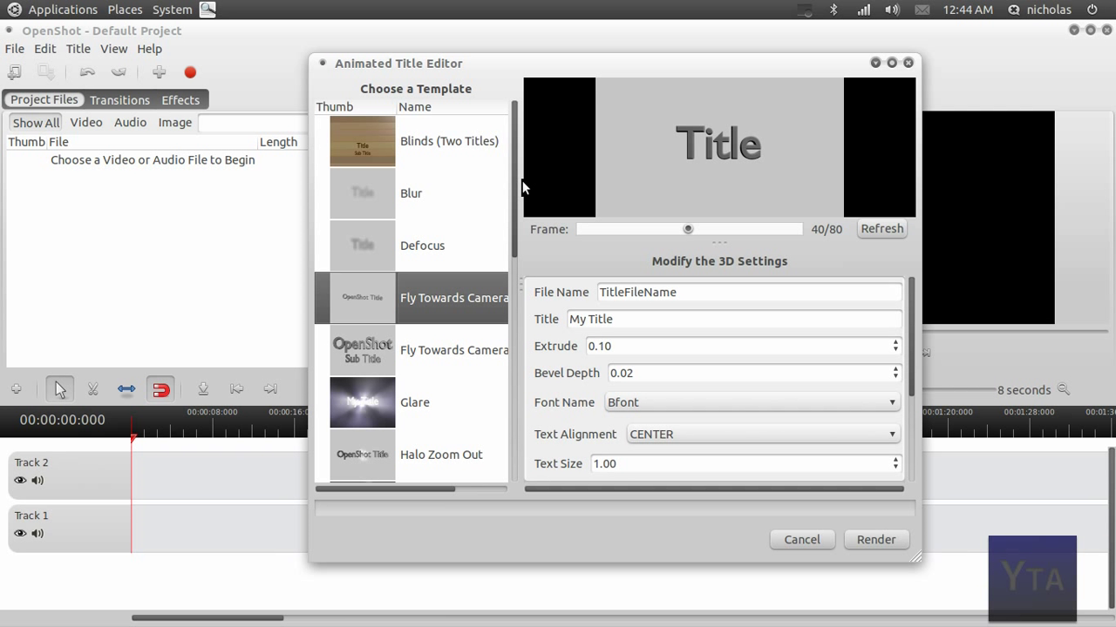
scroll(down, 3)
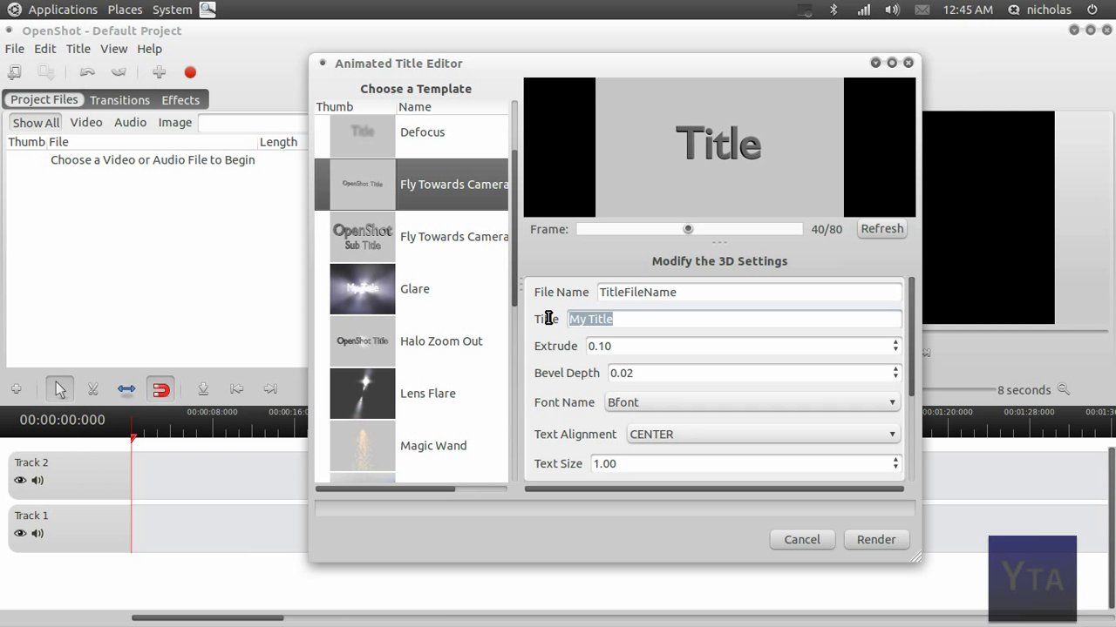
- Set the title's Text Alignment to LEFT and reposition the title editor window
click(760, 434)
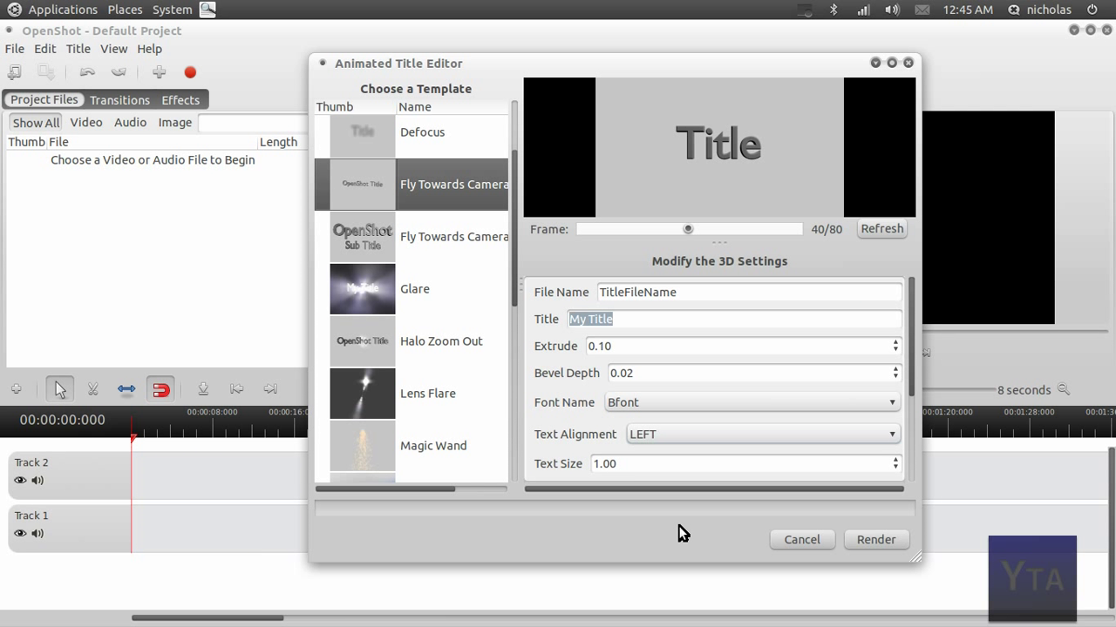
mouse_move(693, 544)
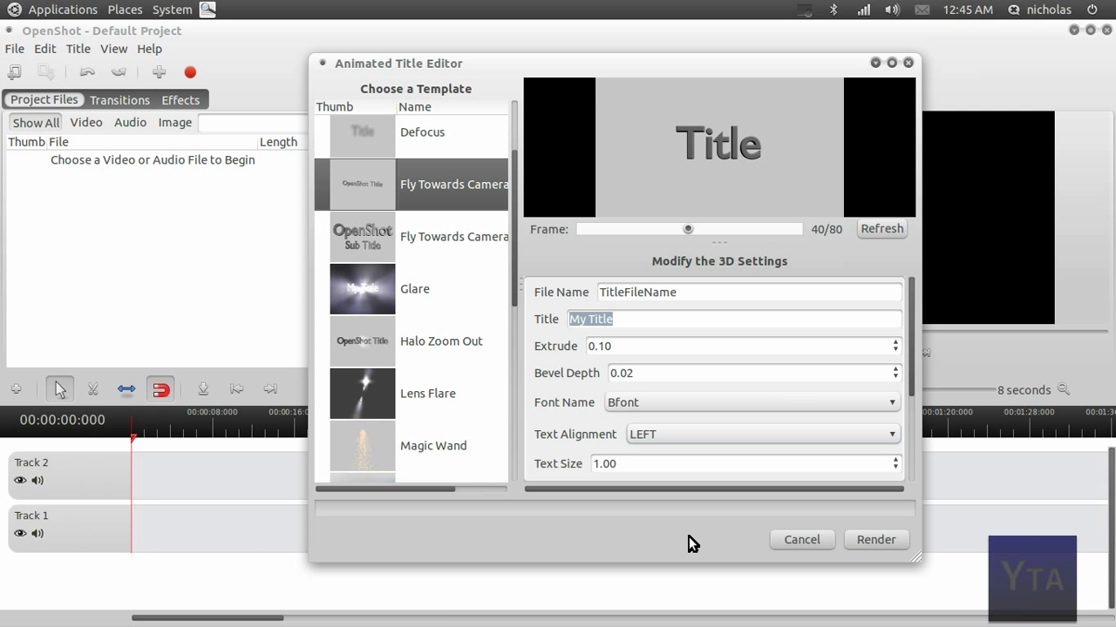
drag(398, 63, 320, 94)
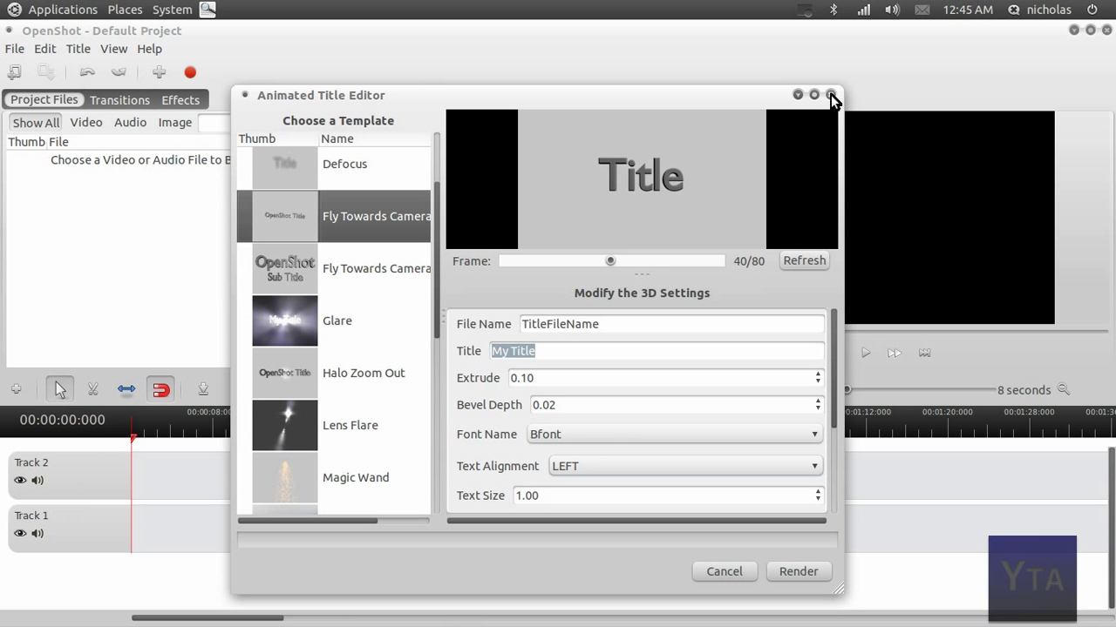
- Close the Animated Title Editor, returning to the empty project
click(827, 93)
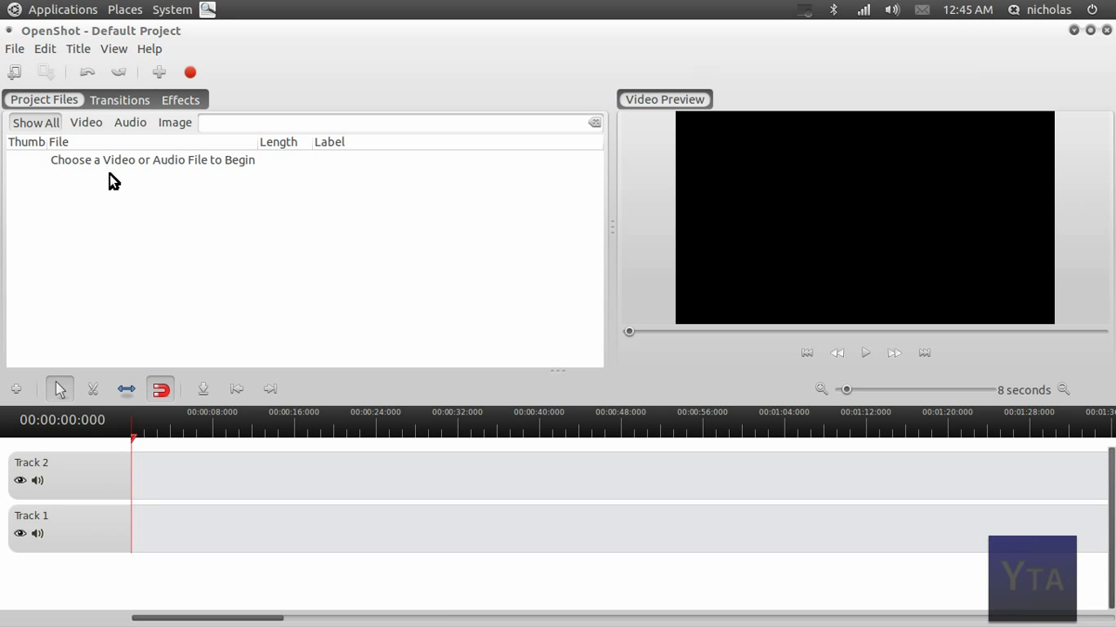
mouse_move(139, 244)
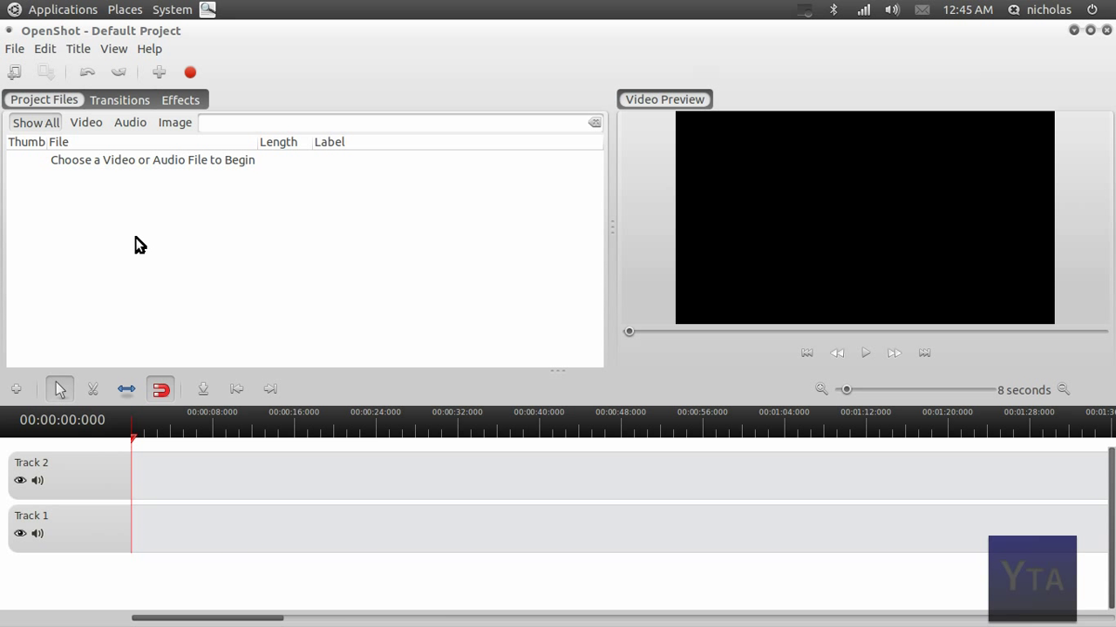
mouse_move(877, 54)
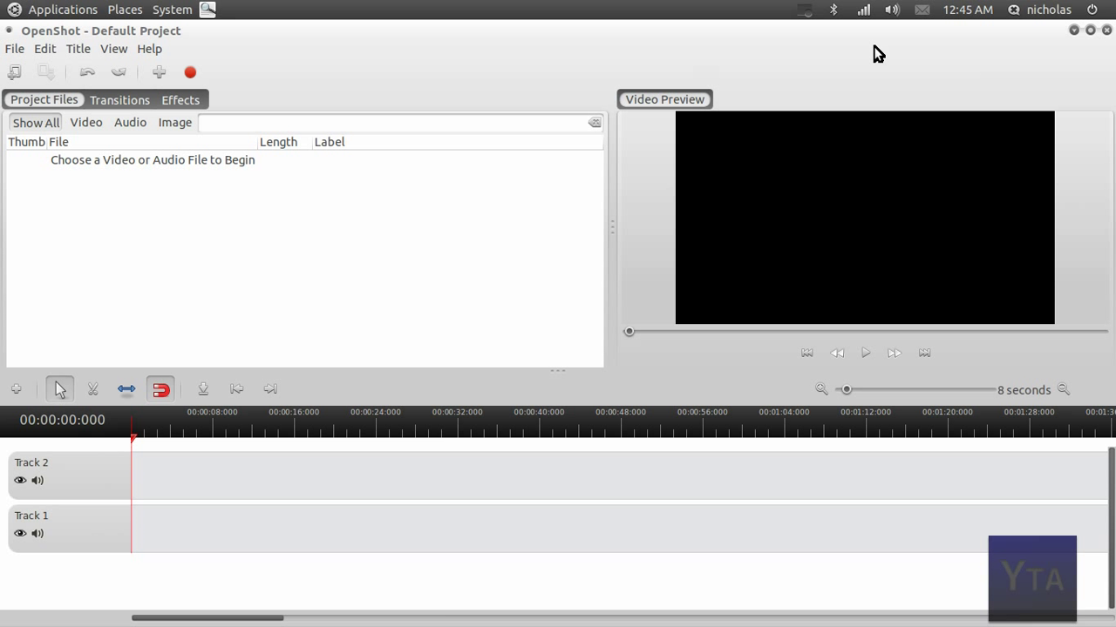